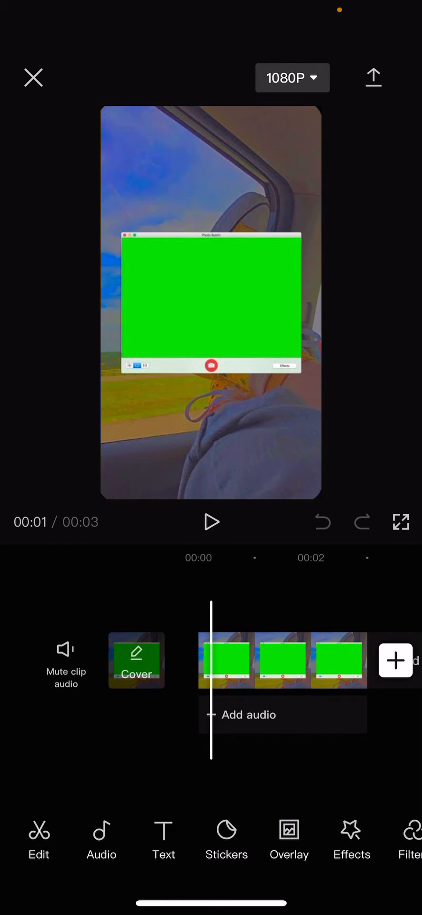
# Step: Sample the Photo Booth window's green as the chroma key colour
pyautogui.click(282, 660)
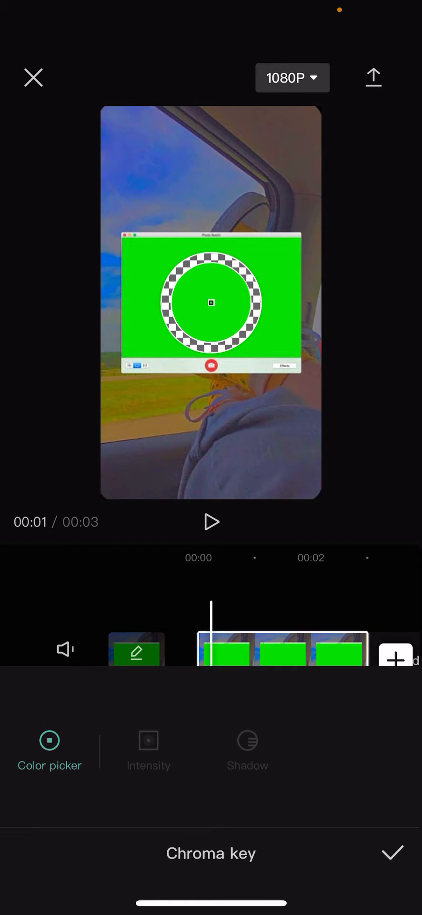
# Step: Raise chroma key Intensity to 100 and apply it, keying the green window out
pyautogui.click(149, 751)
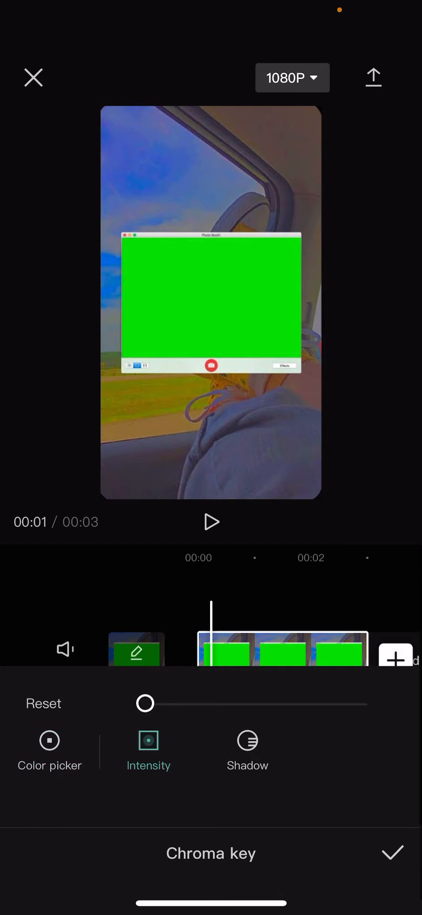
pyautogui.moveTo(145, 703); pyautogui.dragTo(242, 703)
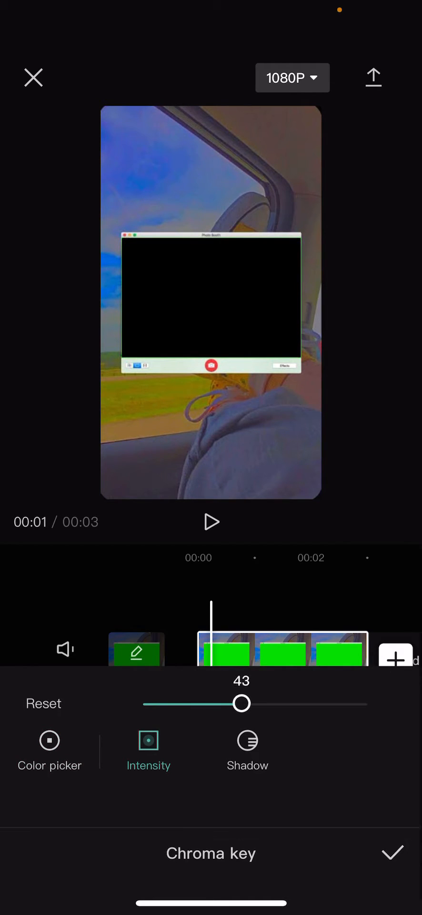
pyautogui.moveTo(242, 703); pyautogui.dragTo(349, 704)
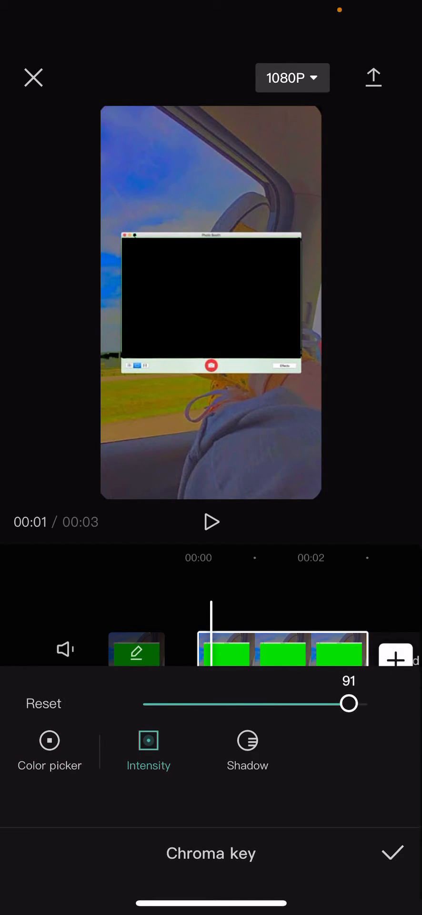
pyautogui.moveTo(347, 704); pyautogui.dragTo(361, 703)
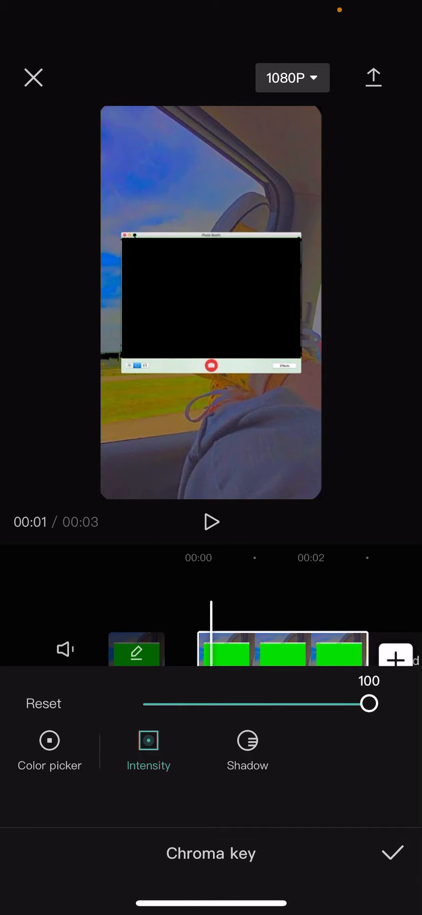
pyautogui.click(247, 754)
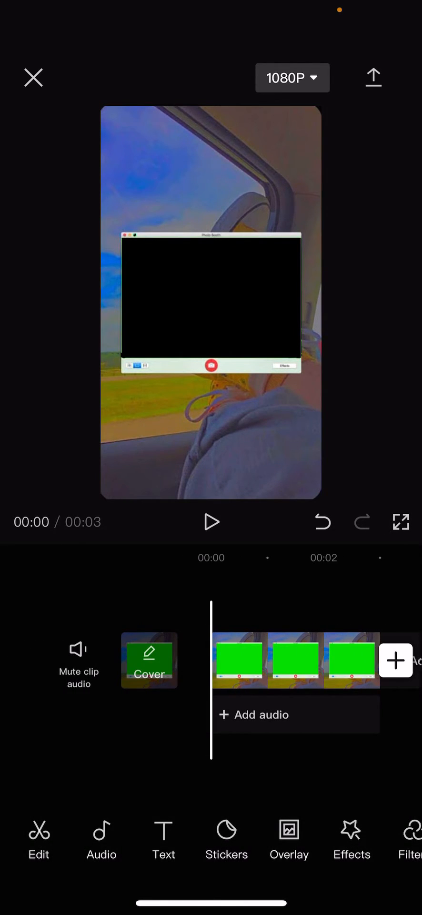
# Step: Add the gameplay clip from Recents as the main video under the Photo Booth overlay
pyautogui.click(396, 659)
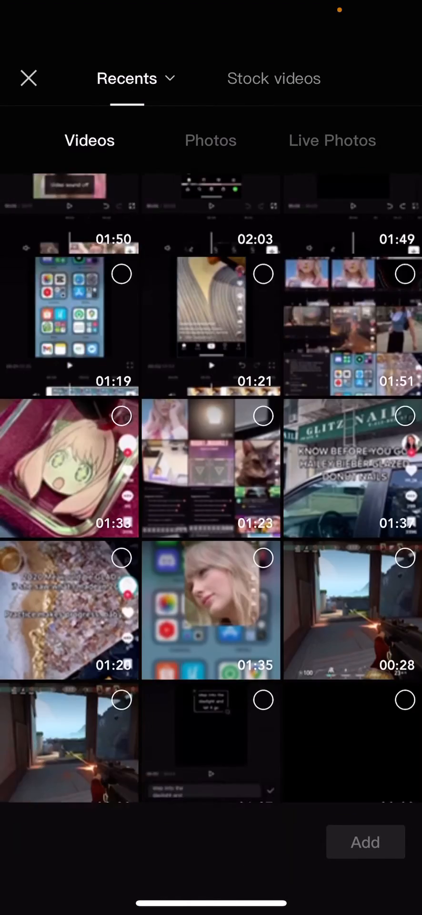
pyautogui.scroll(-3)
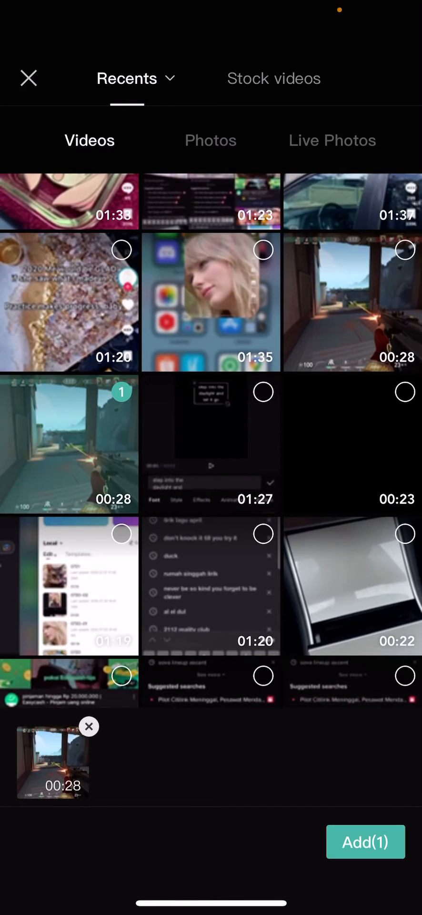
pyautogui.click(366, 842)
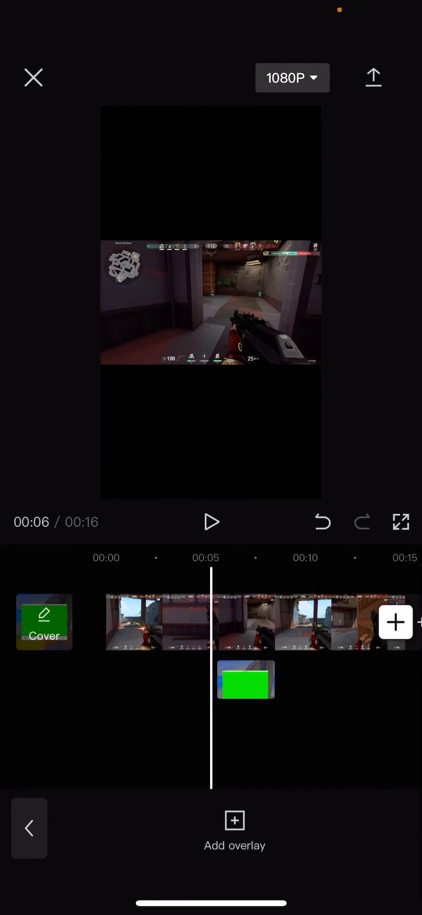
# Step: Move the Photo Booth overlay to start at 00:00 and return to the main toolbar
pyautogui.click(246, 680)
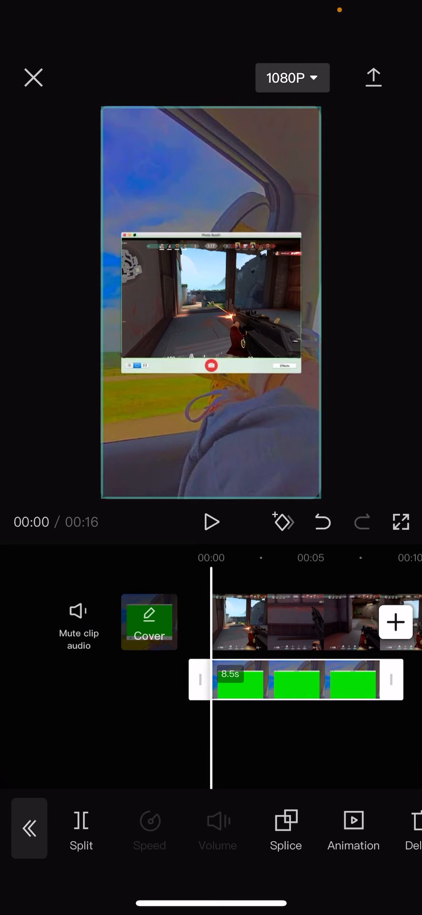
pyautogui.click(292, 621)
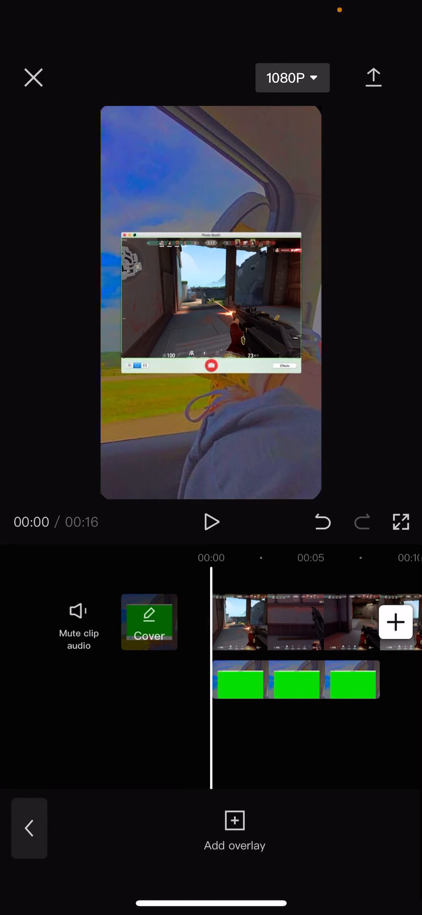
pyautogui.click(78, 622)
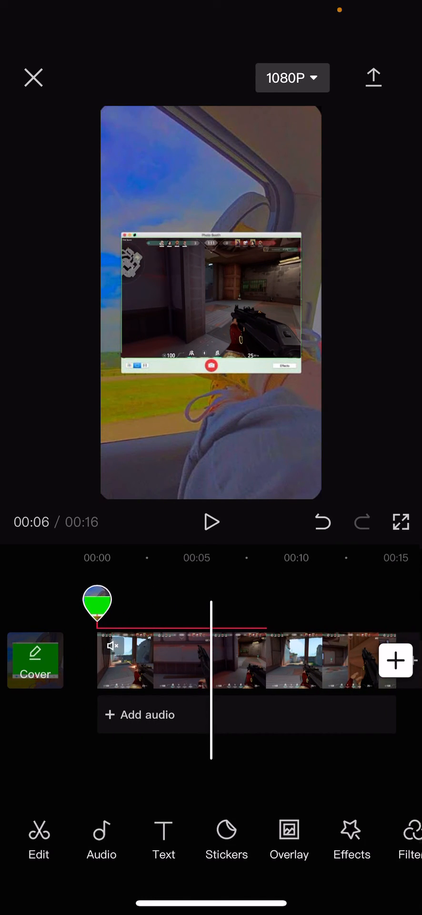
# Step: Lengthen the Photo Booth overlay from 8.5 s to 15.0 s and play back
pyautogui.click(181, 662)
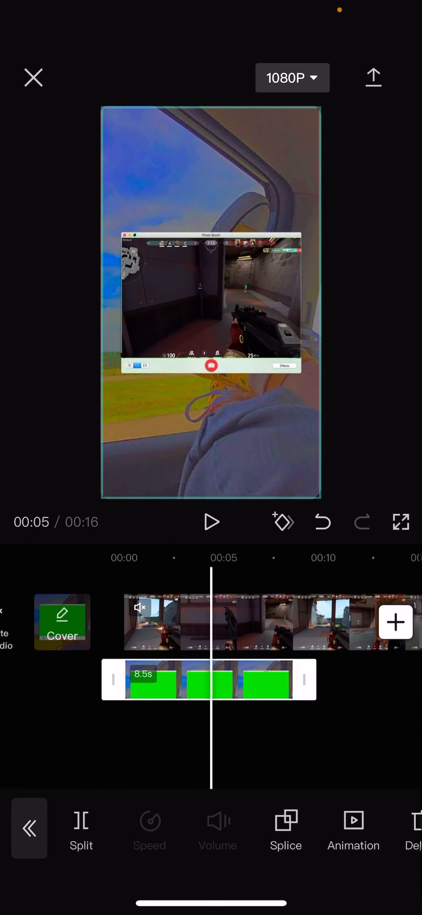
pyautogui.hscroll(3)
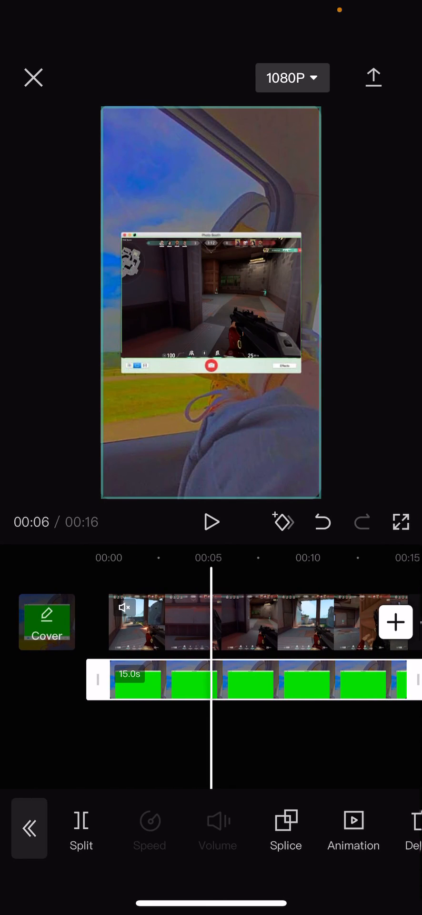
pyautogui.click(212, 522)
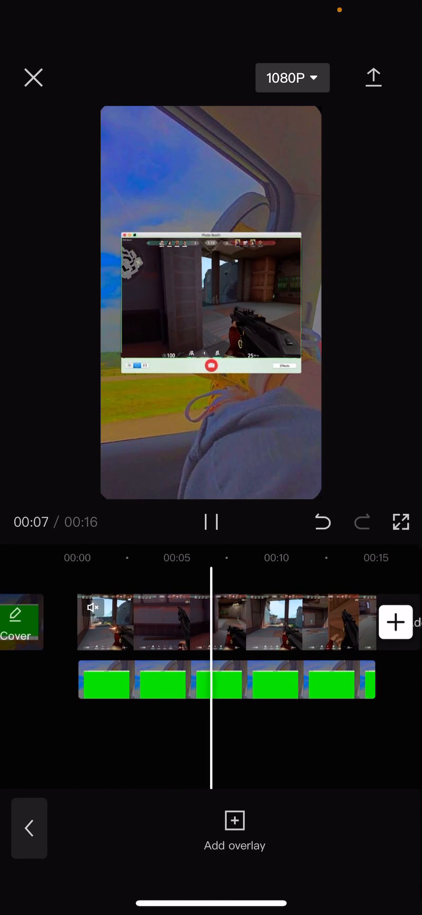